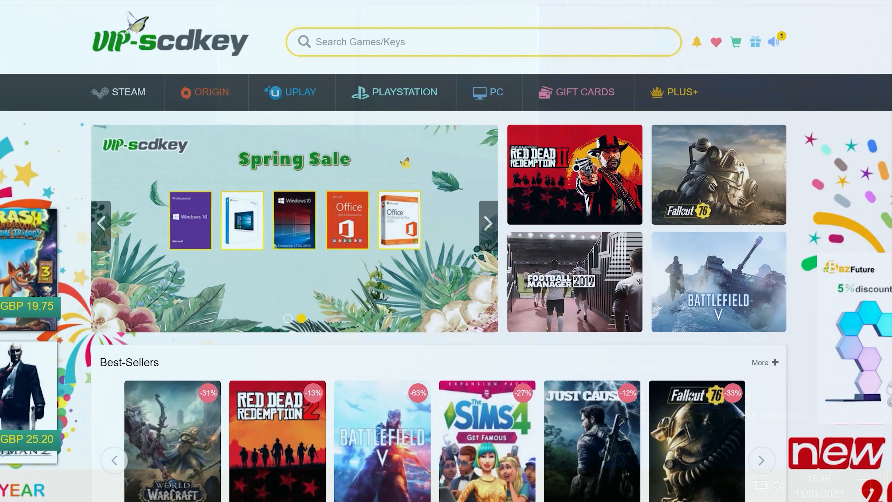
Step: Find the Windows 10 Pro OEM key on VIP-SCDKey and start buying it
text(Windows 10)
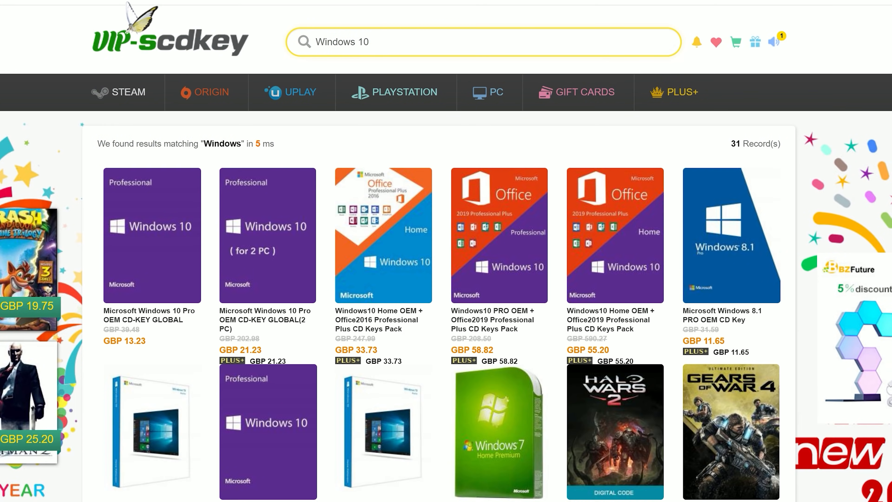
click(151, 235)
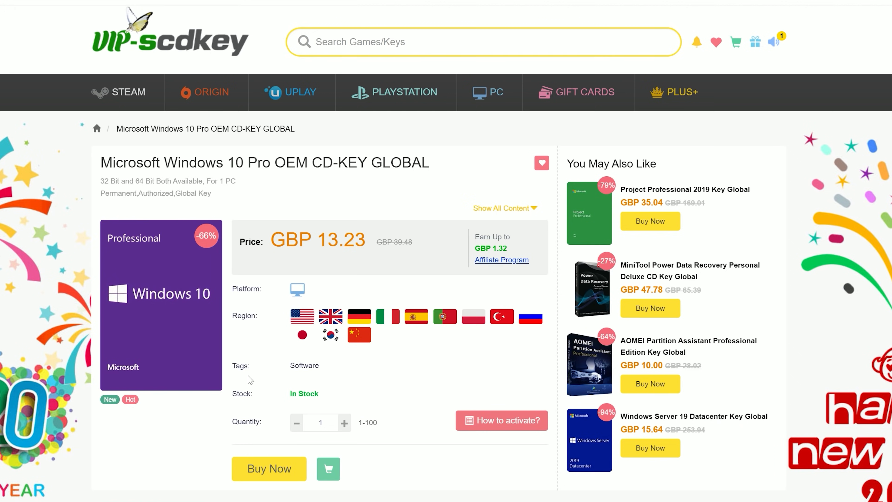
click(268, 468)
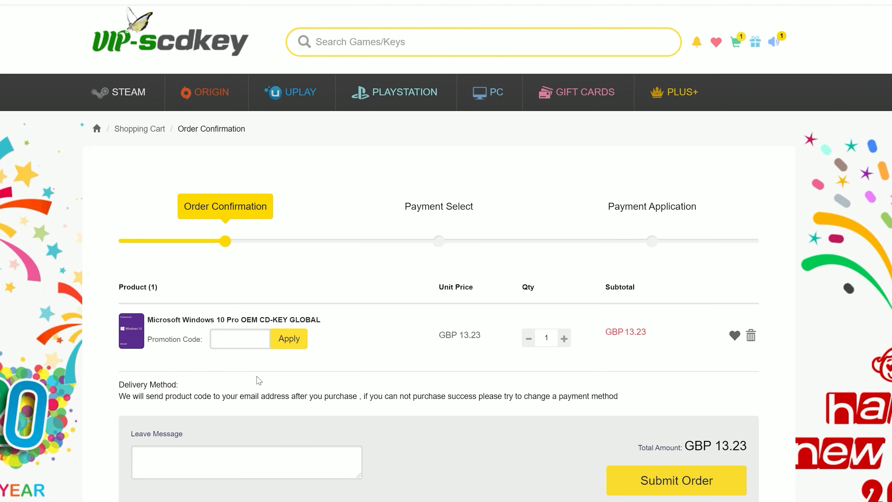
Step: Apply promo code TPC for the £11.25 price and submit the order
text(TPC)
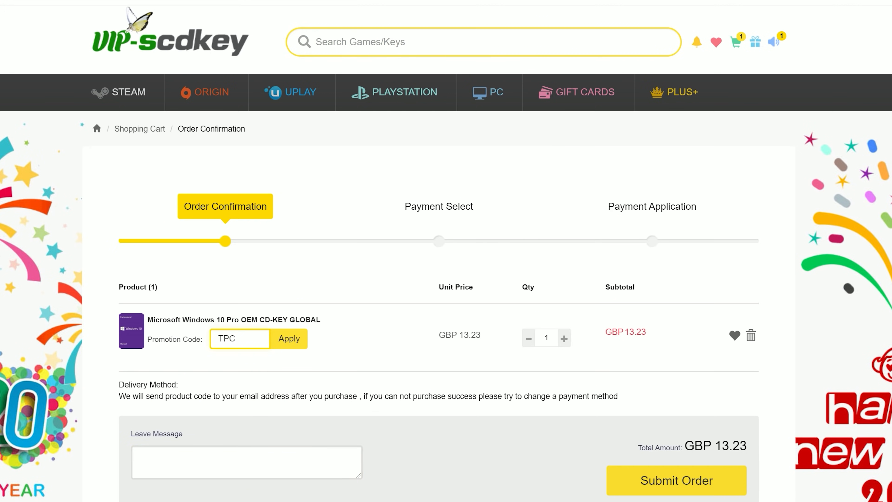
mouse_move(353, 369)
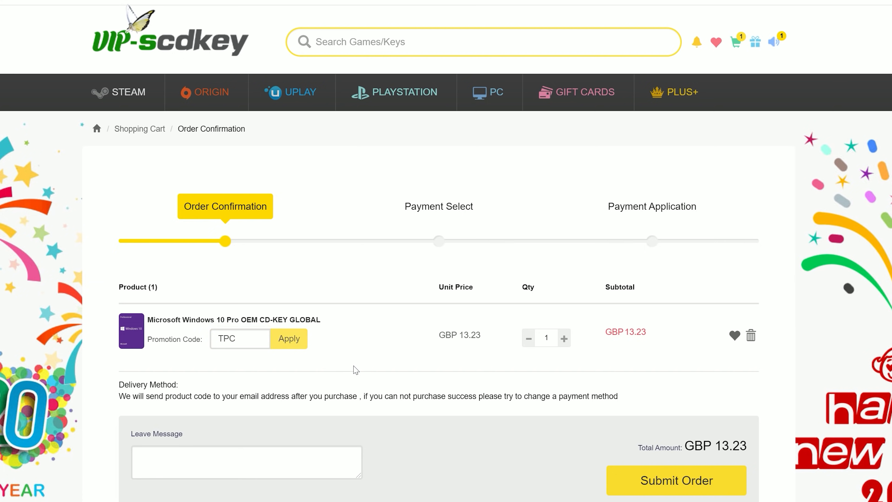
click(289, 339)
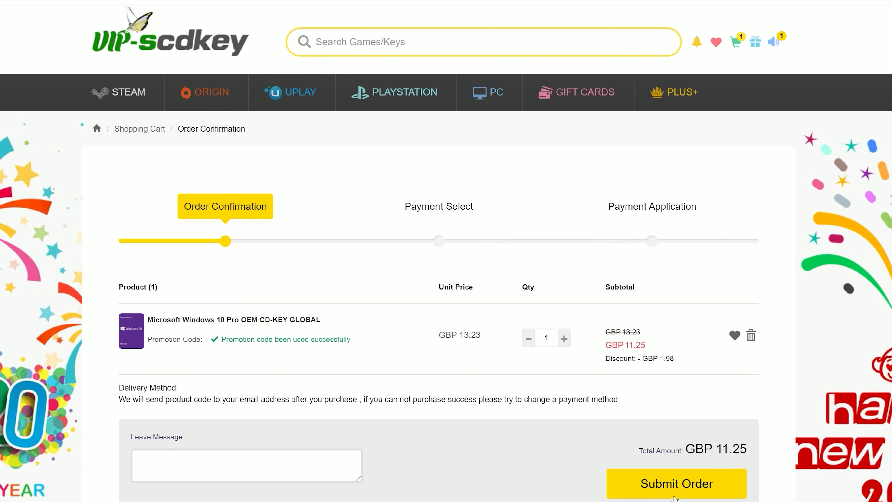
click(675, 483)
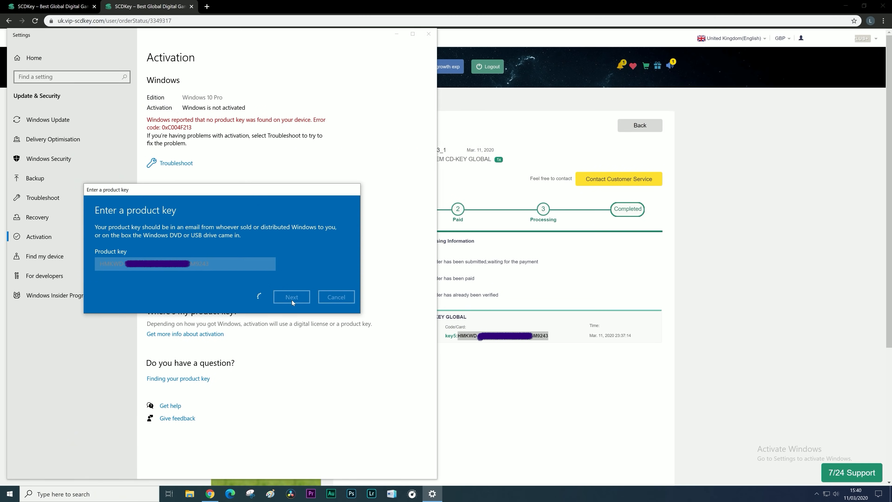
Step: Activate Windows with the purchased product key in Settings
click(291, 297)
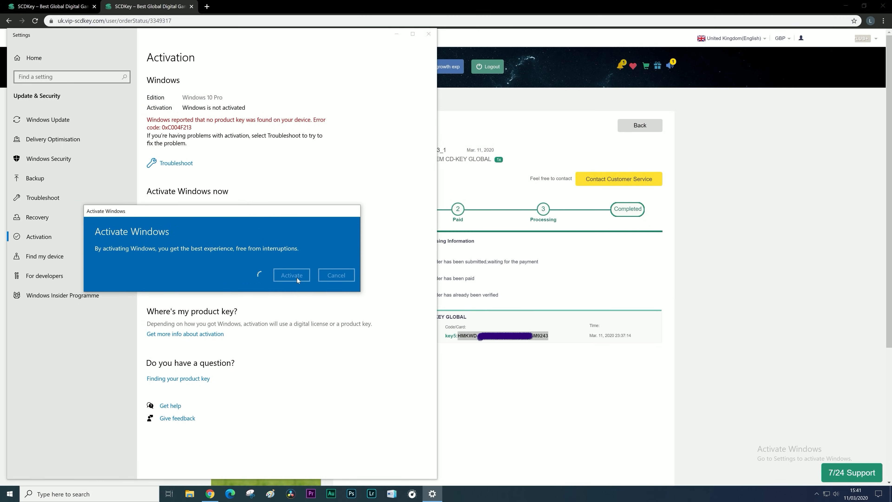
click(291, 275)
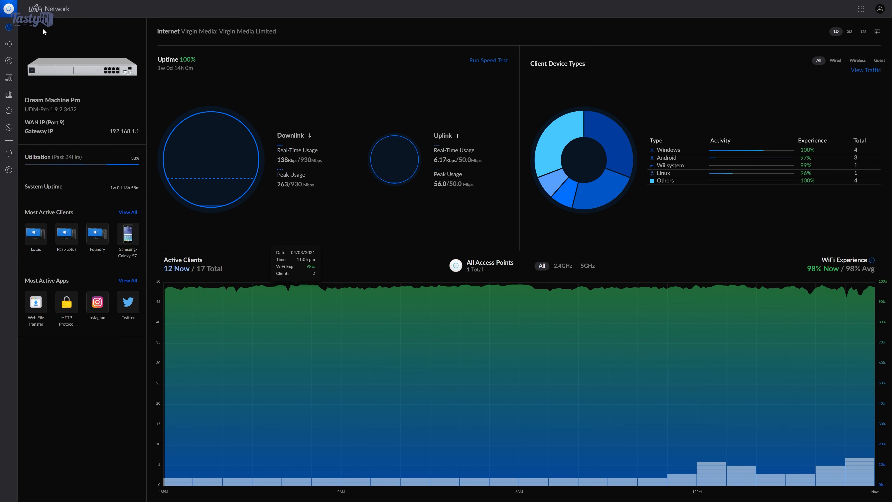
Step: Show the three UniFi devices, then the twelve connected clients
click(8, 61)
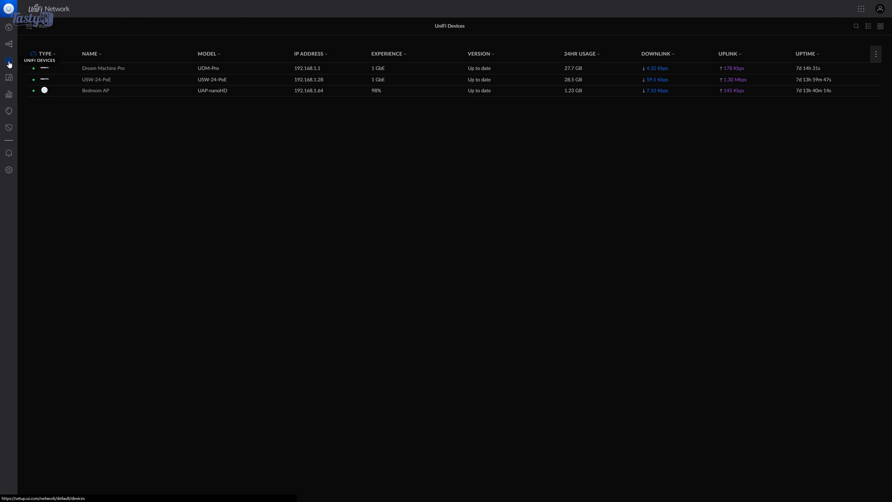
mouse_move(9, 79)
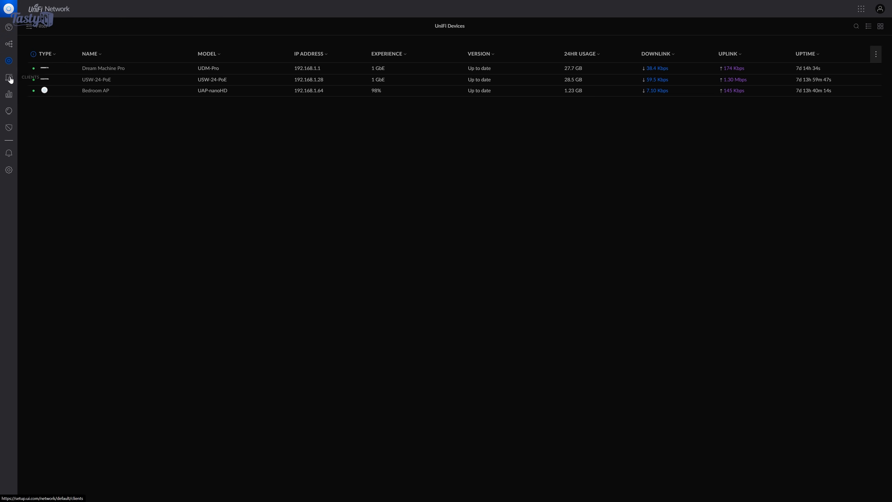
click(8, 78)
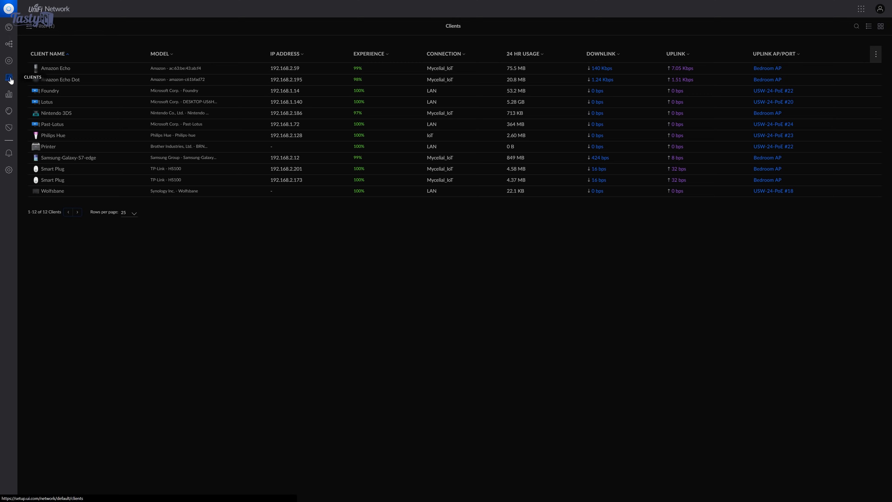
click(9, 169)
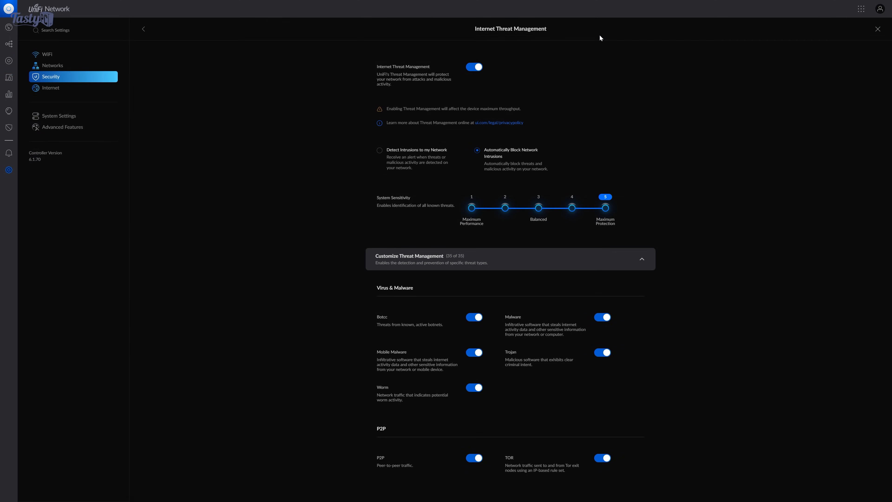
mouse_move(497, 43)
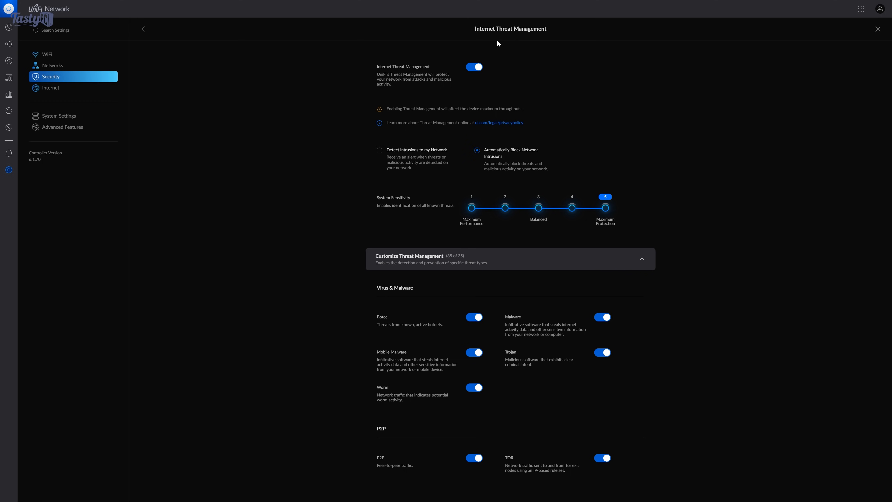
scroll(down, 3)
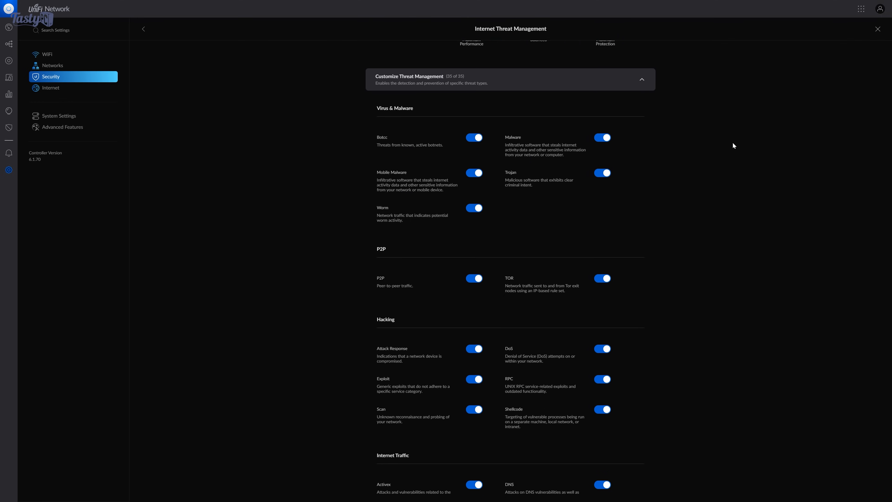
scroll(up, 3)
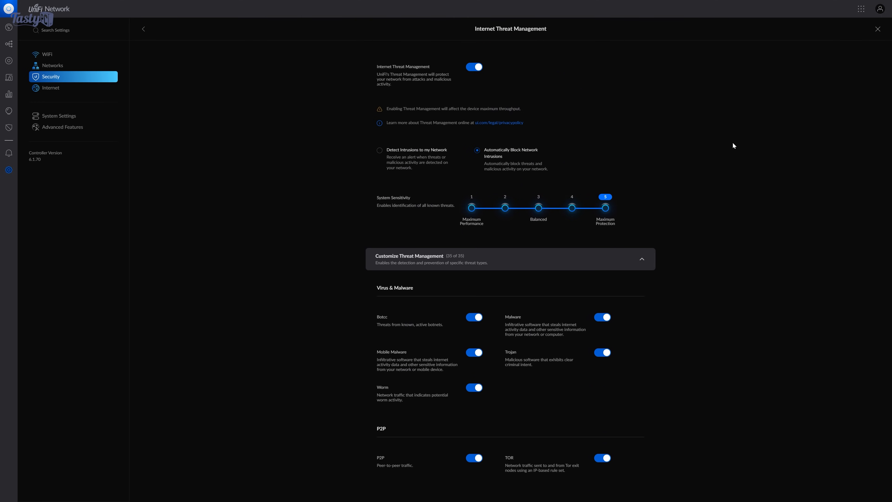
click(571, 207)
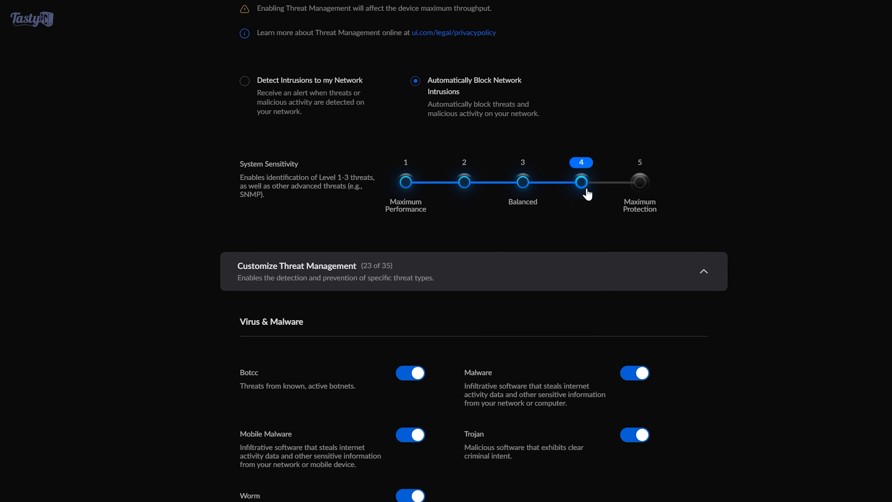
click(638, 181)
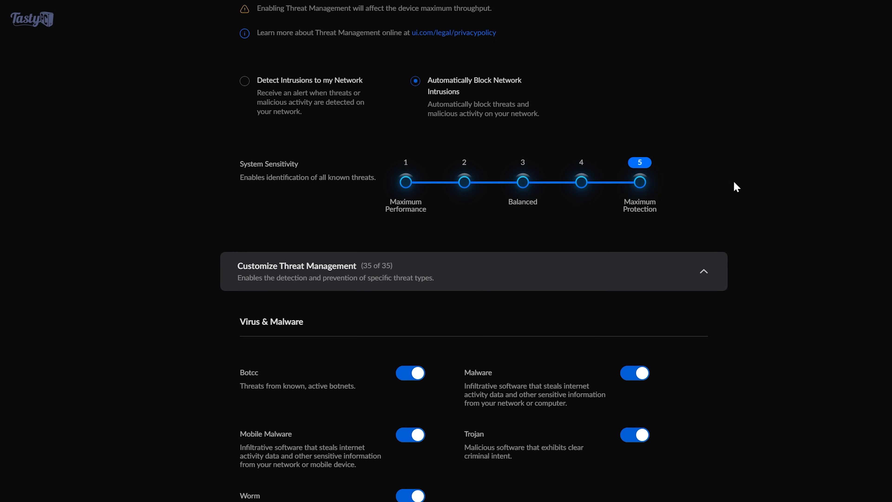
scroll(down, 3)
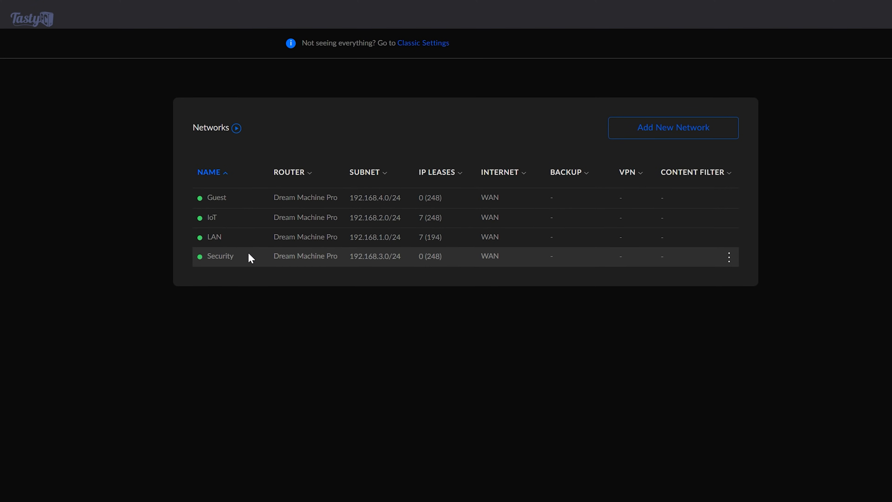
mouse_move(247, 240)
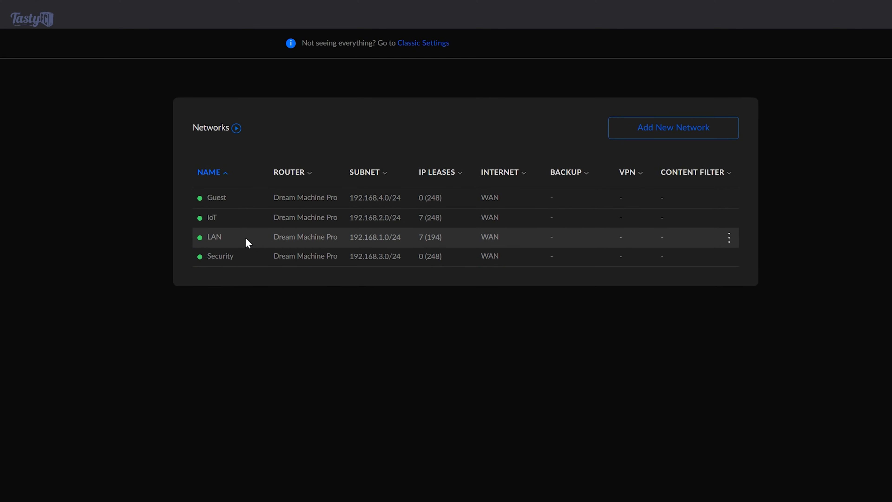
mouse_move(246, 228)
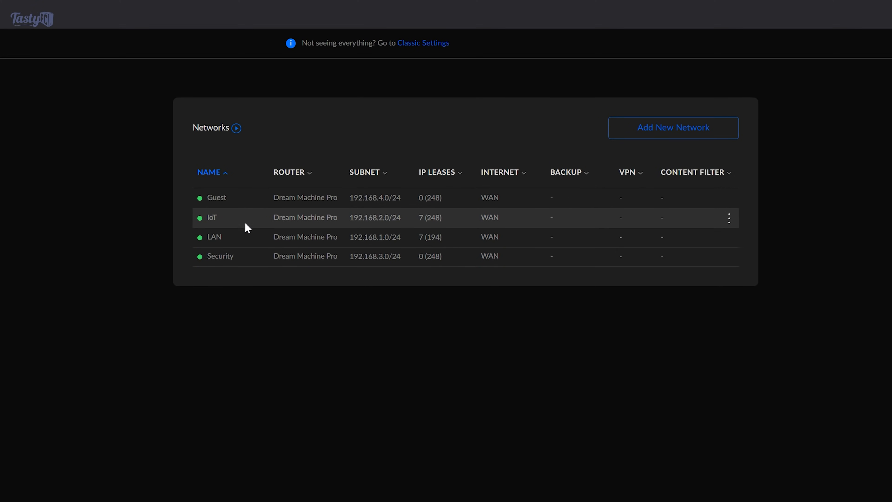
mouse_move(251, 223)
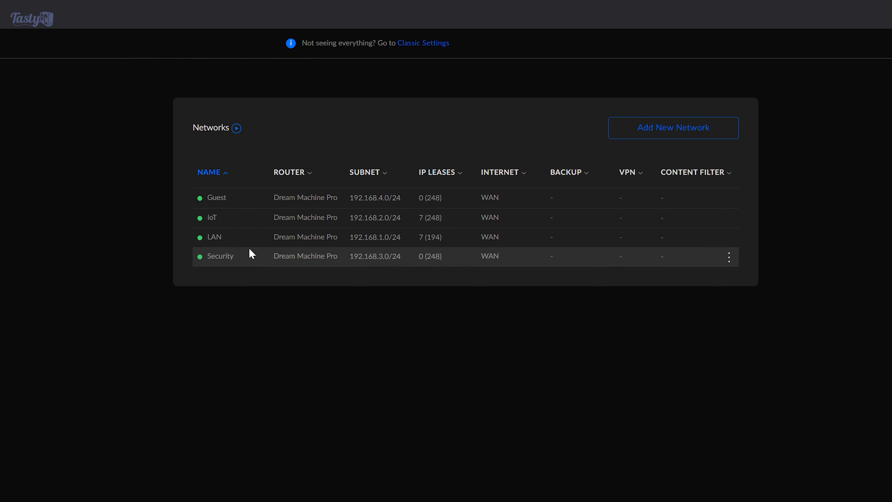
mouse_move(251, 259)
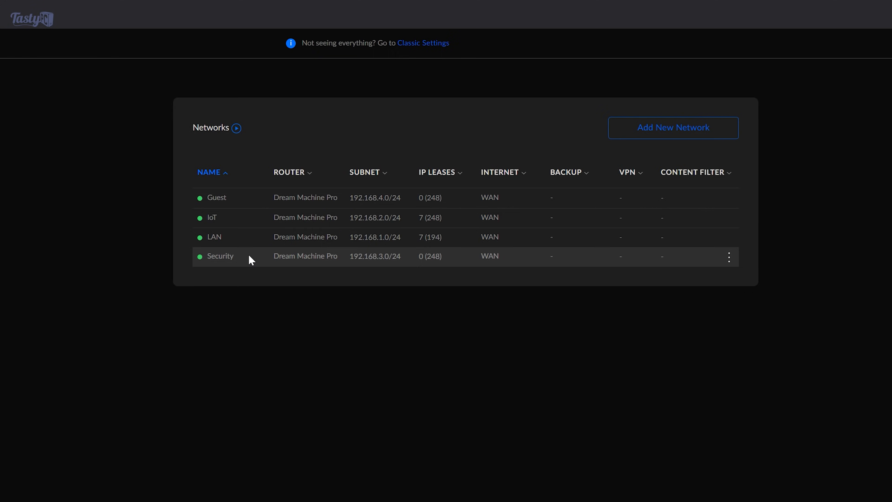
mouse_move(252, 195)
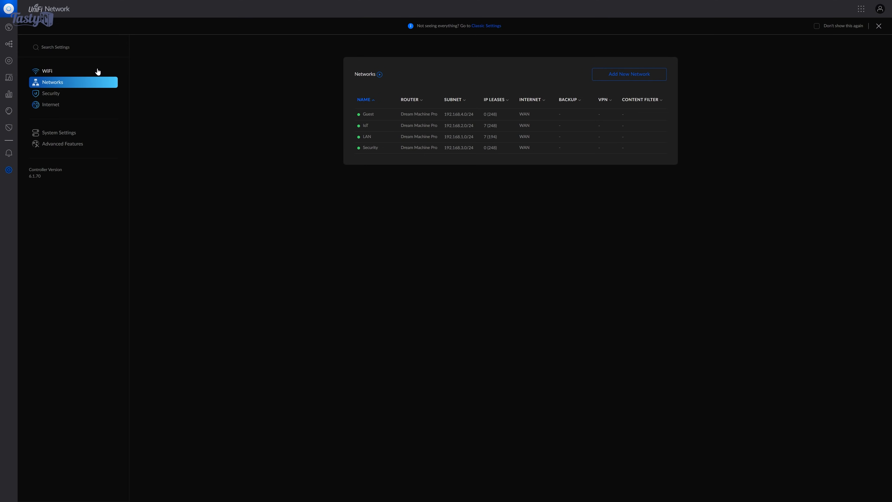
Step: Show the WiFi list with Mycelial_IoT and Mycelial_Guest, both WPA Personal
click(47, 71)
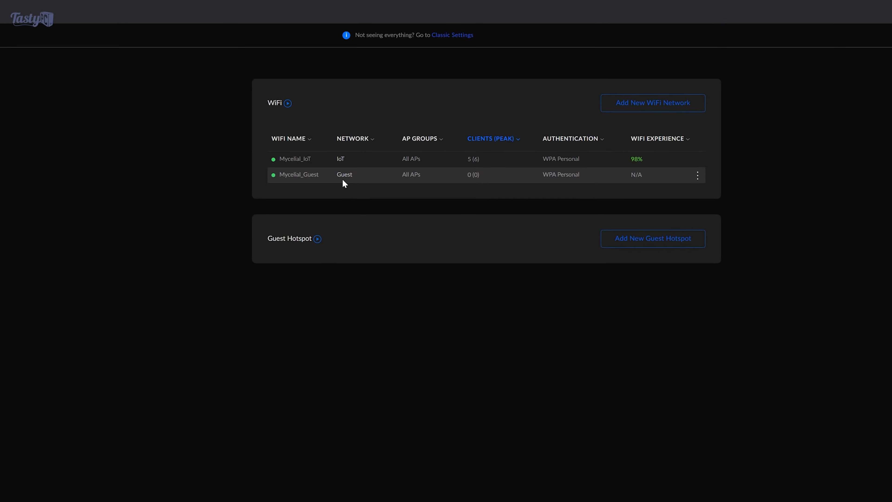